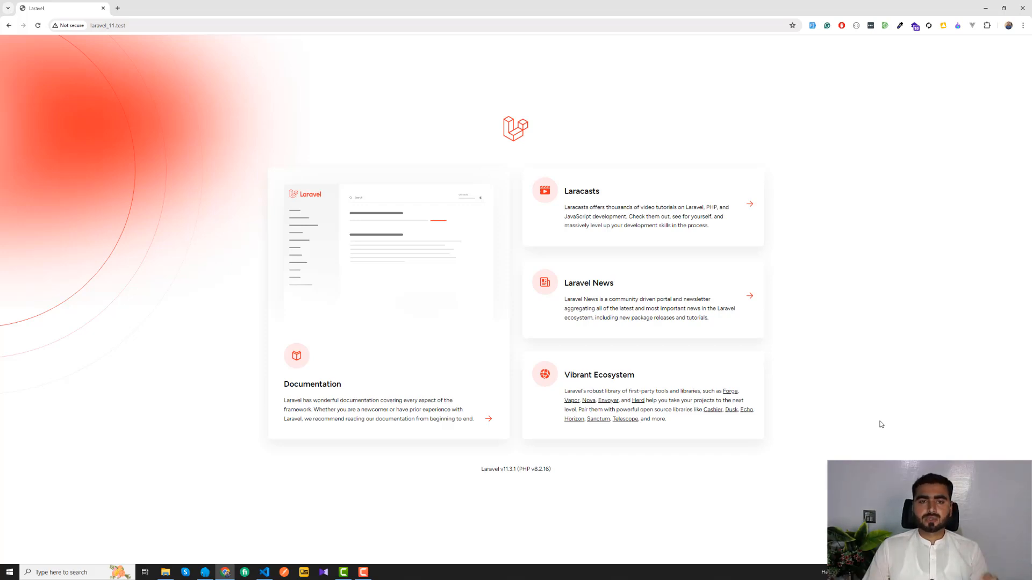
pyautogui.moveTo(892, 408)
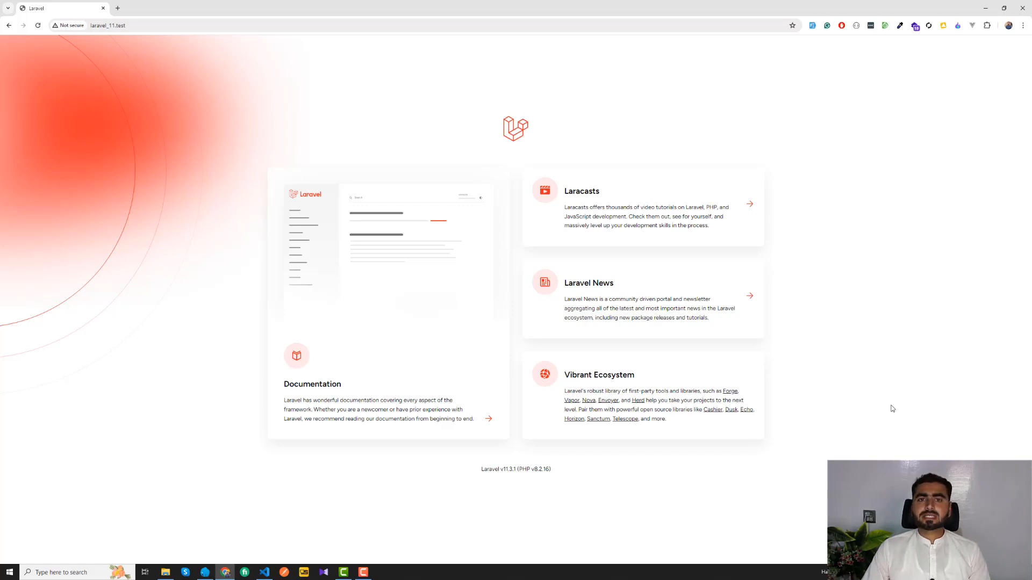
pyautogui.moveTo(166, 330)
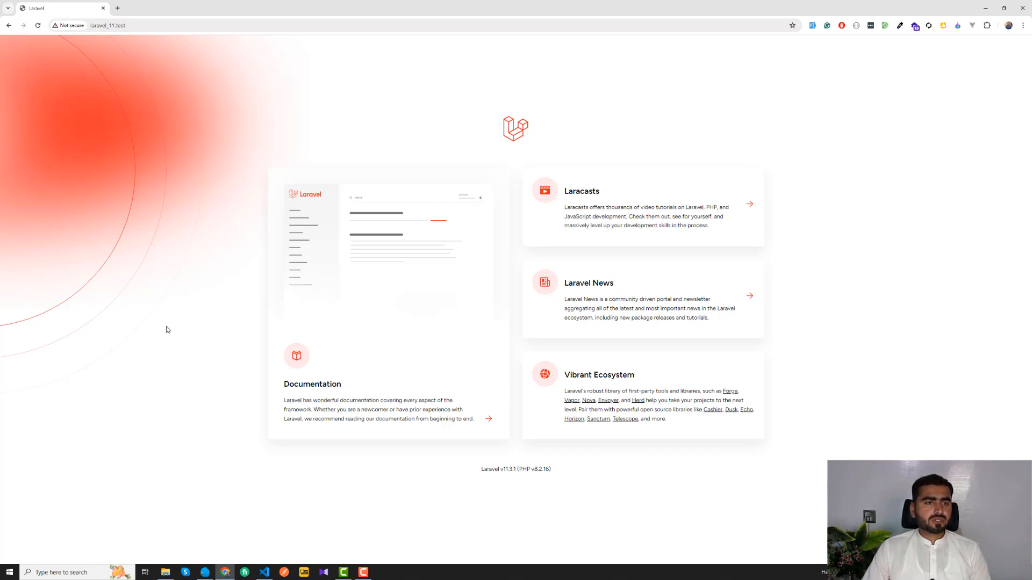
# Navigate to D:\Softwares\Installed\laragon\www and enter the laravel_11 project folder
pyautogui.click(108, 25)
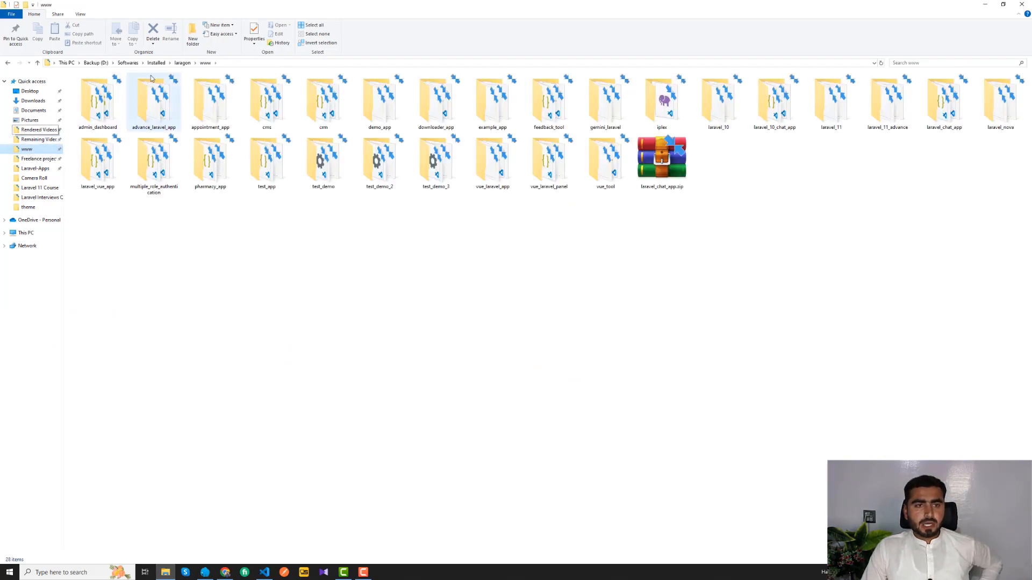
pyautogui.click(210, 102)
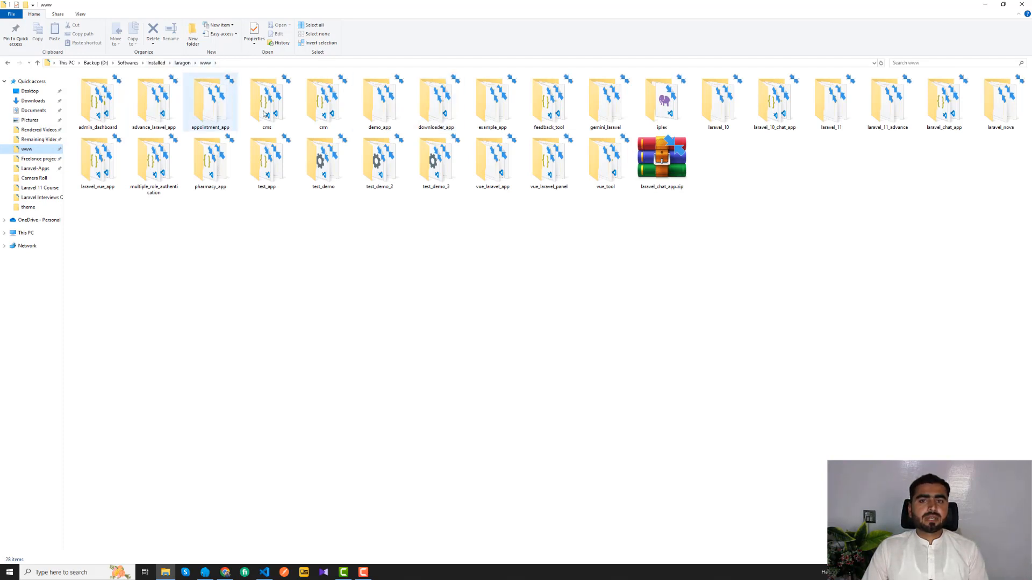
pyautogui.click(831, 103)
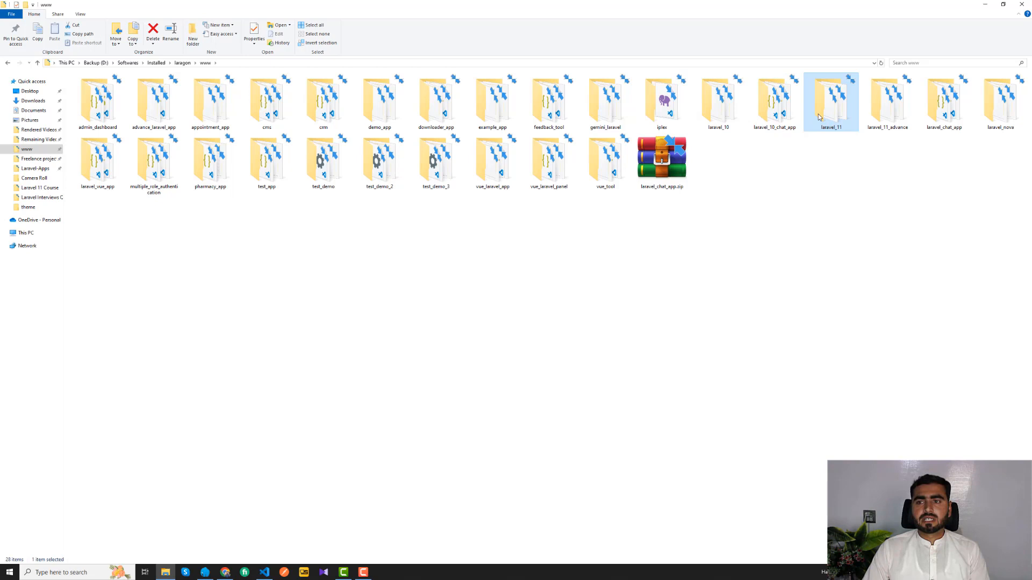
pyautogui.doubleClick(831, 102)
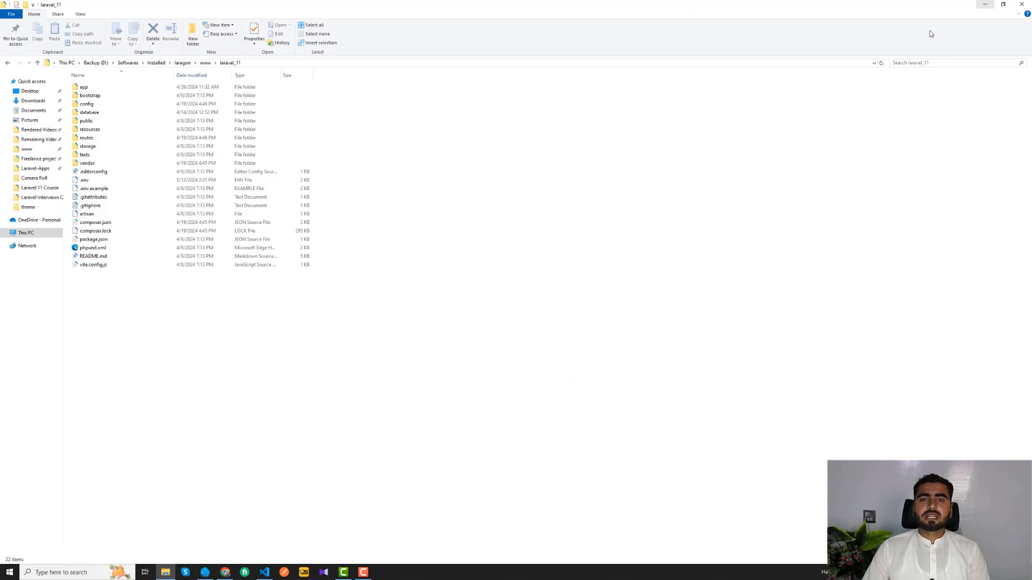
pyautogui.moveTo(831, 148)
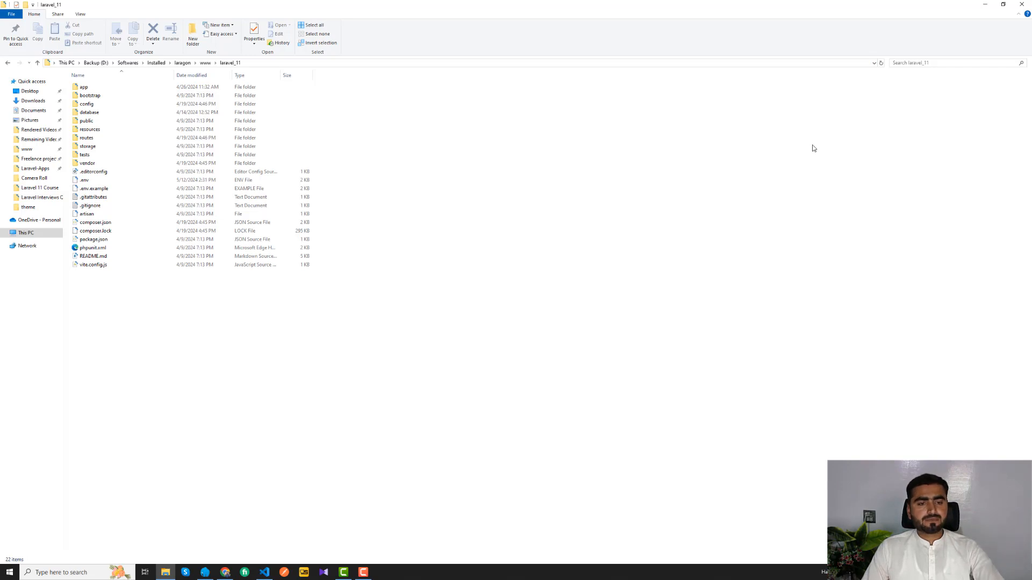
pyautogui.moveTo(87, 558)
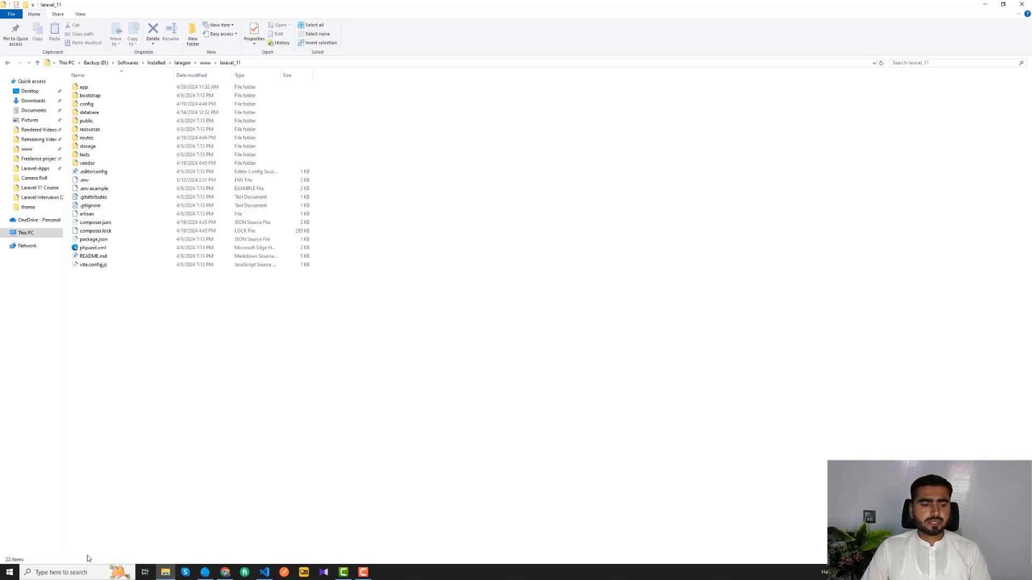
# Run ipconfig in Command Prompt to list network addresses, then switch to the VS Code project
pyautogui.write('cmd')
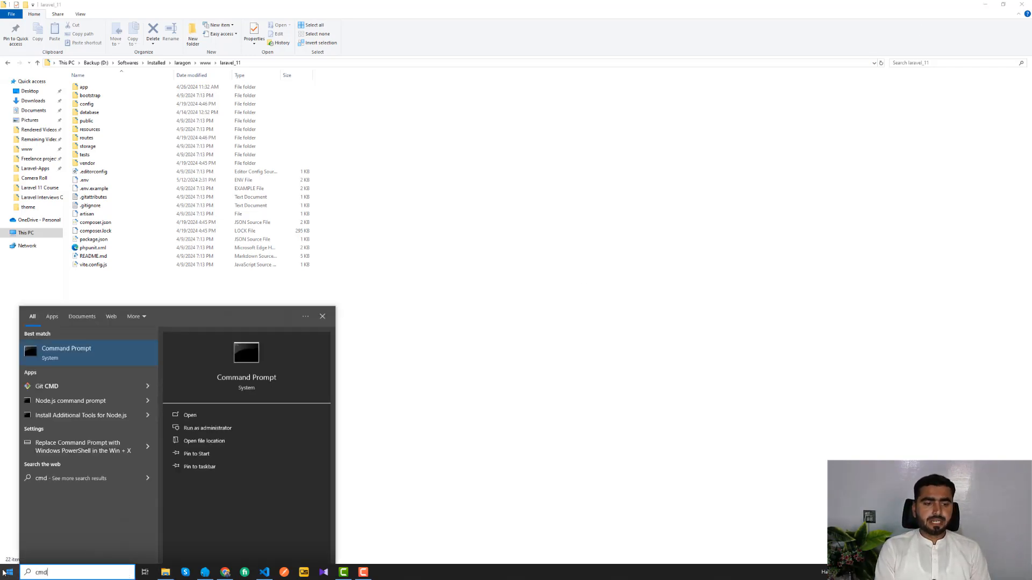
pyautogui.click(66, 352)
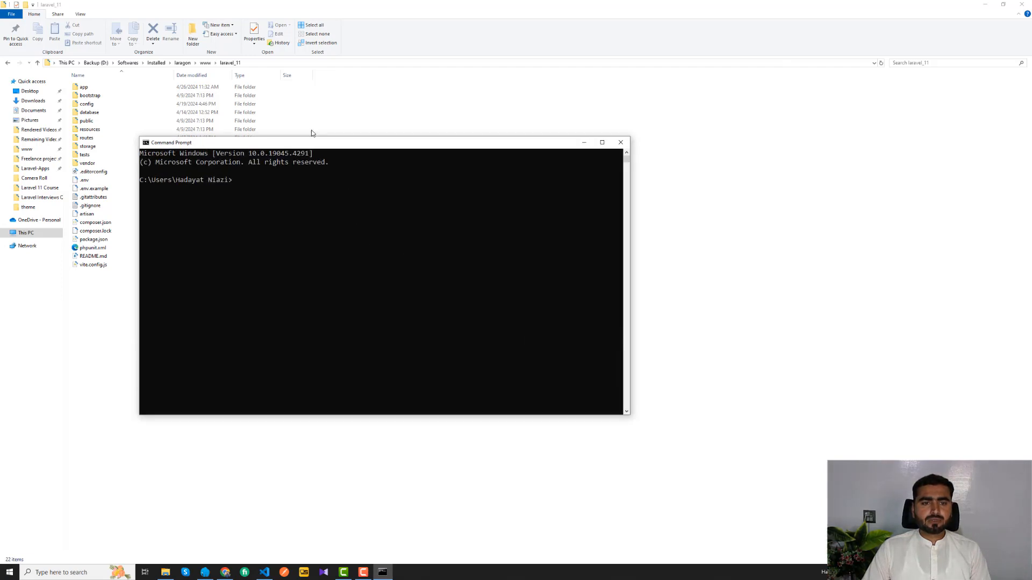
pyautogui.write('ip')
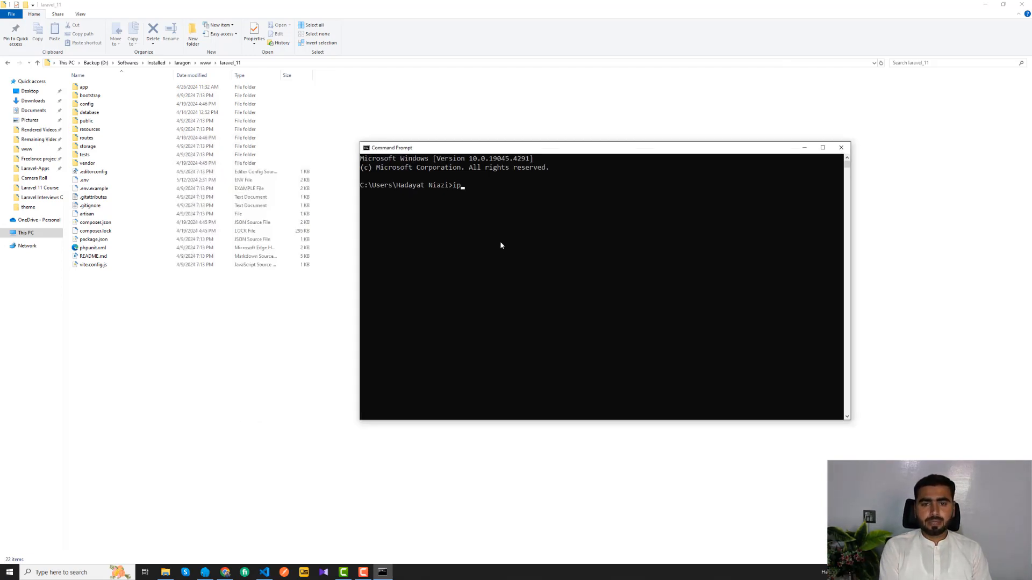
pyautogui.write('config')
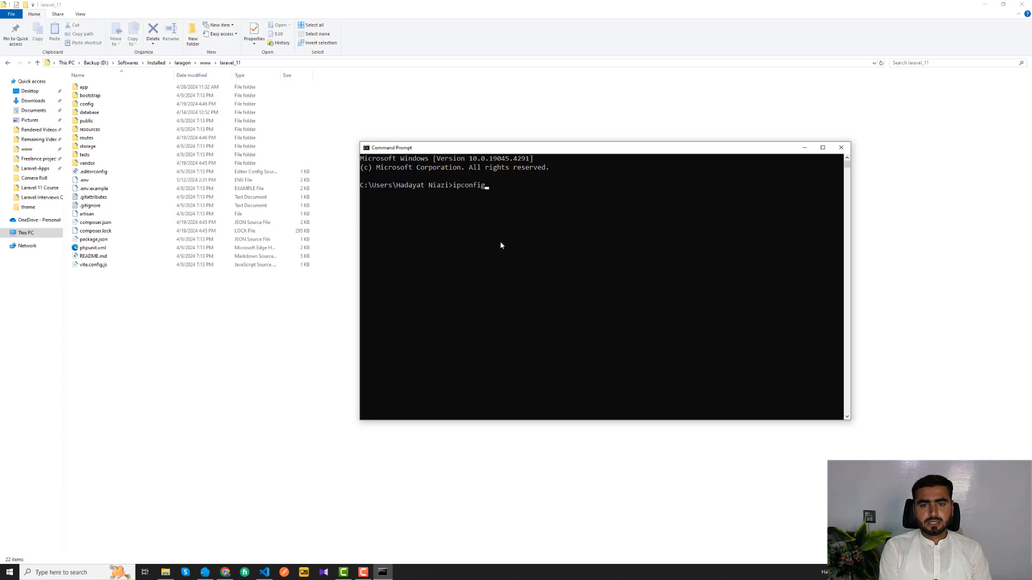
pyautogui.press('enter')
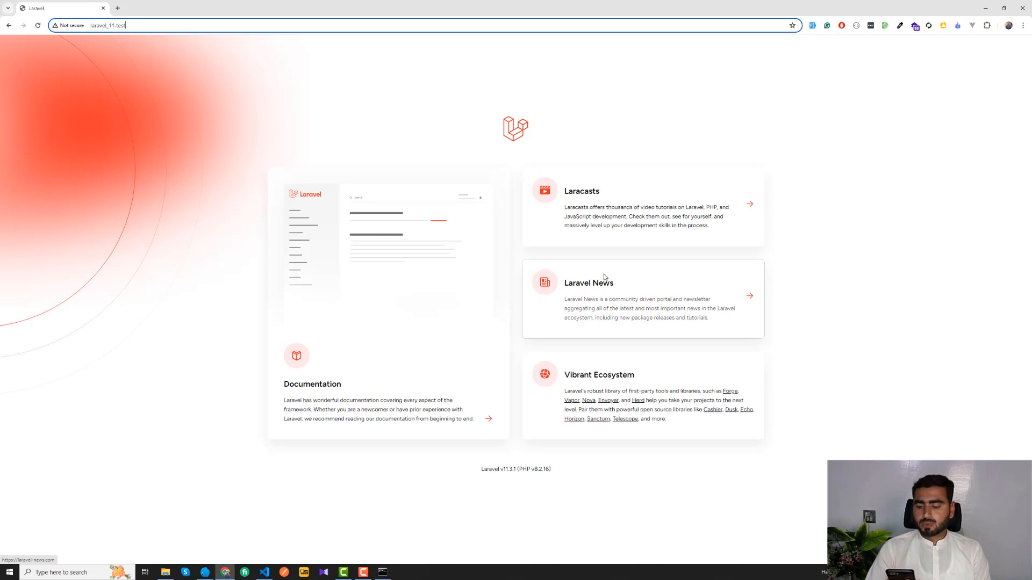
pyautogui.press('alt+tab')
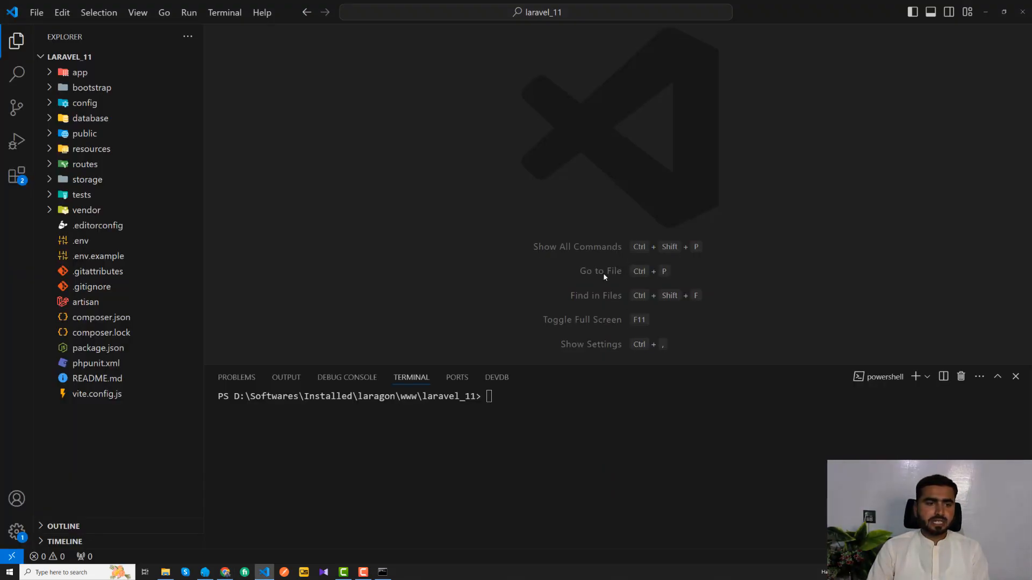
# Open resources/views/welcome.blade.php from the Explorer sidebar
pyautogui.click(90, 149)
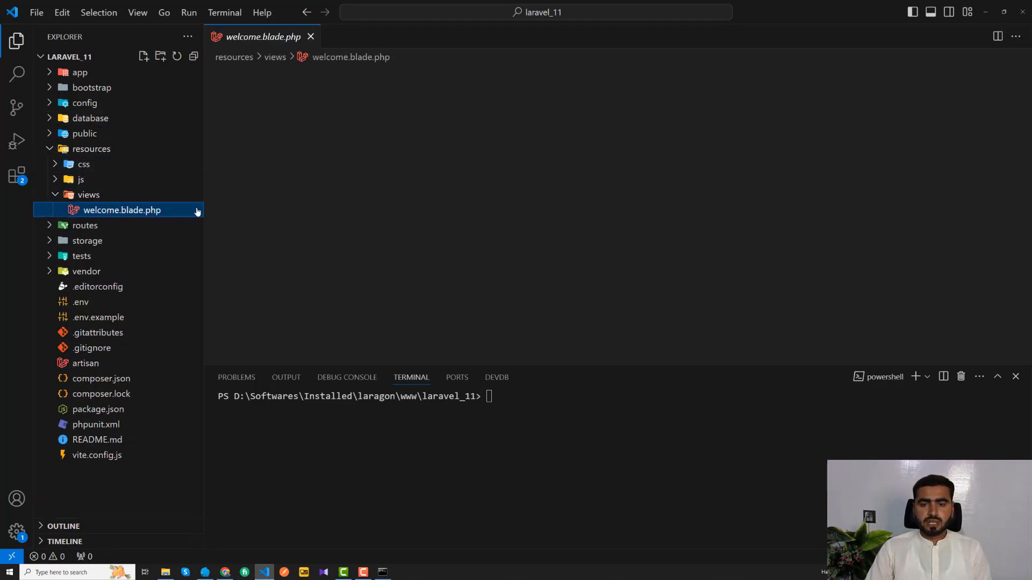
pyautogui.click(122, 210)
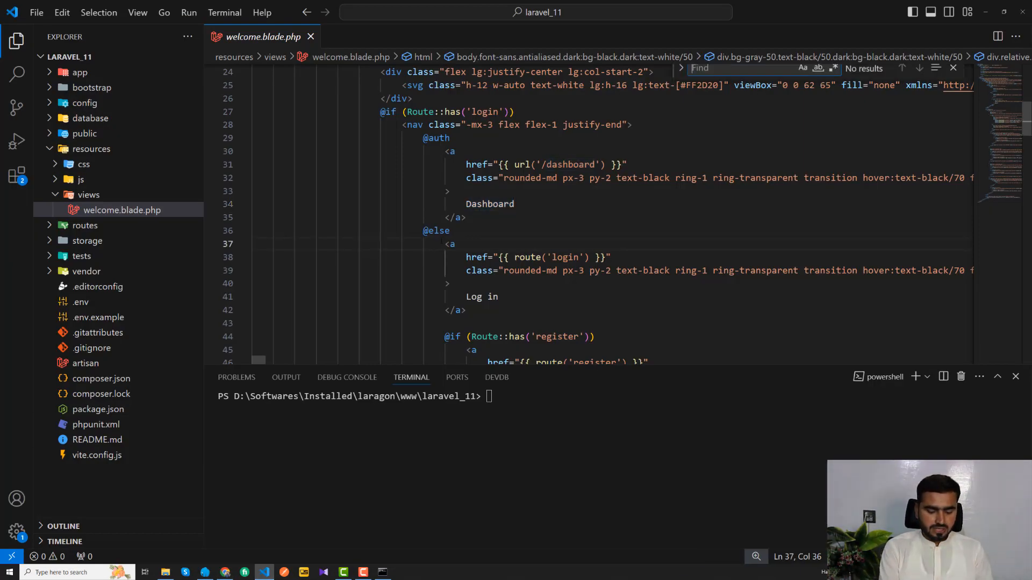
# Find 'laraca' and select the Laracasts heading word on line 114
pyautogui.write('laraca')
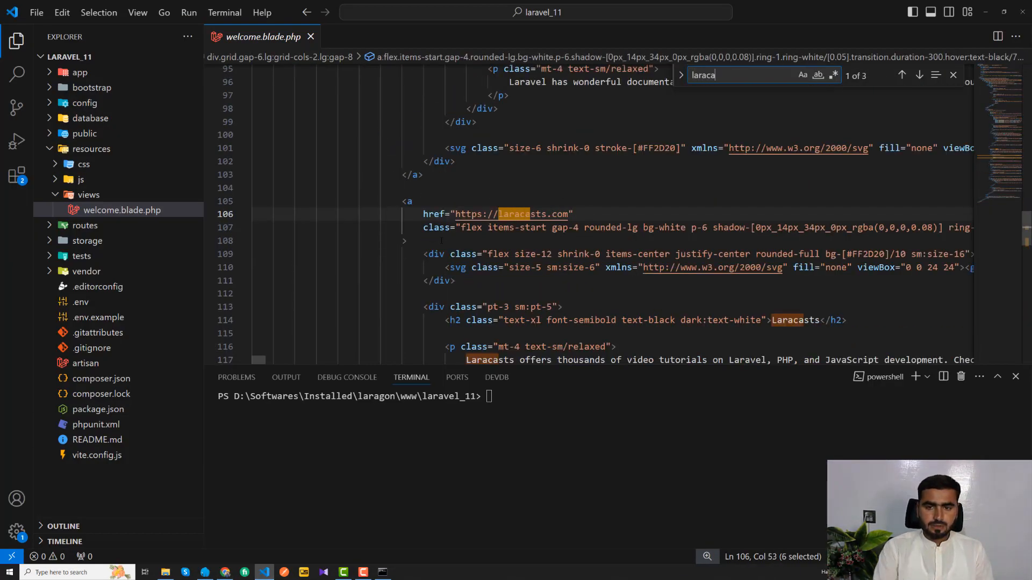
pyautogui.scroll(-3)
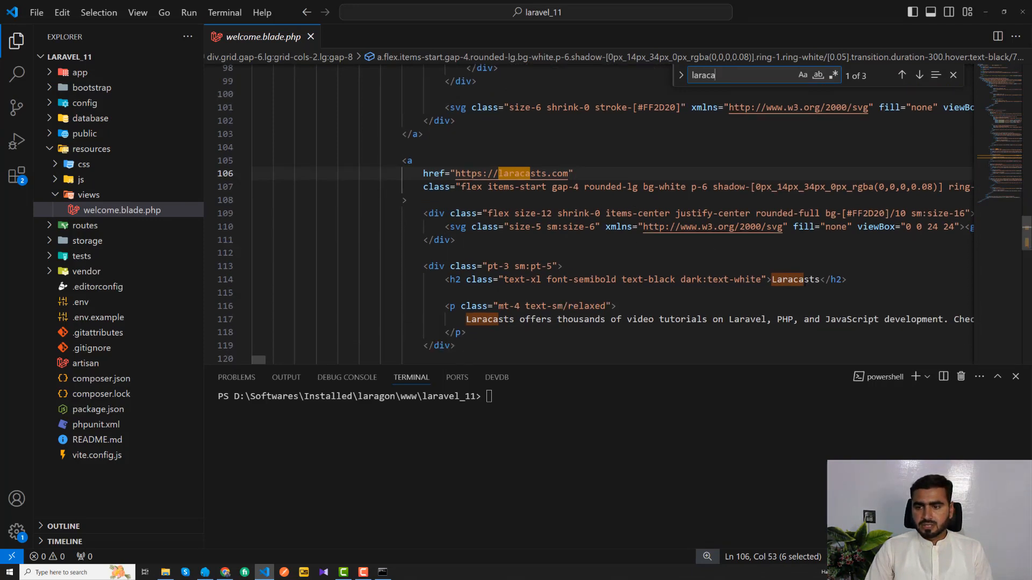
pyautogui.click(918, 74)
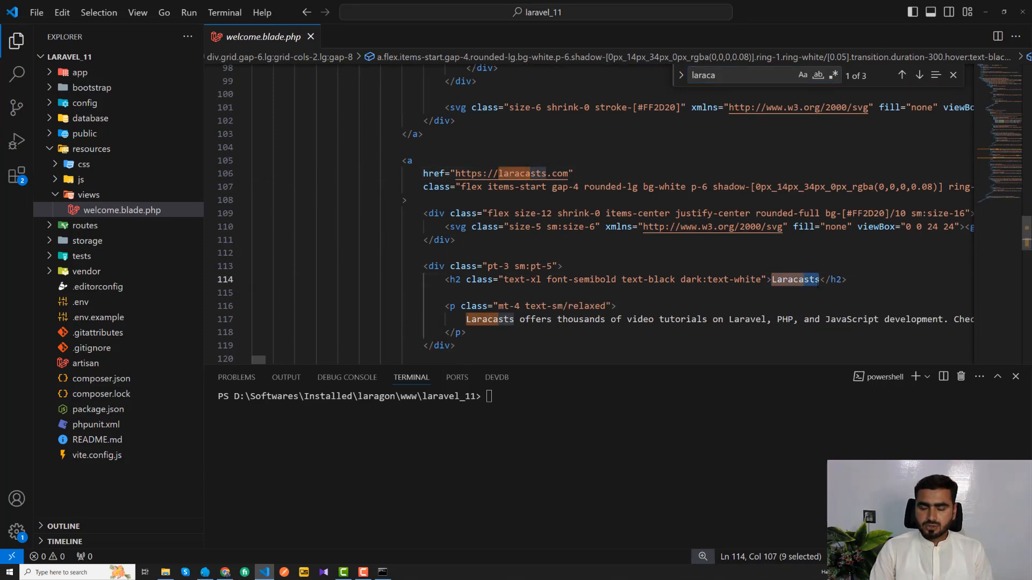
pyautogui.press('Delete')
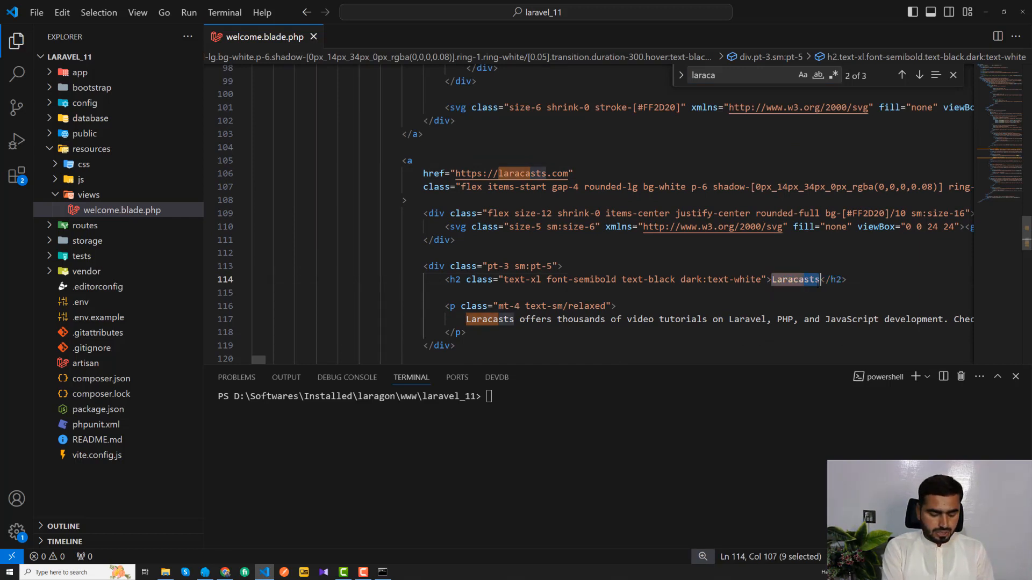
# Replace the heading with CDL, save the view and check the page in Chrome
pyautogui.write('CD')
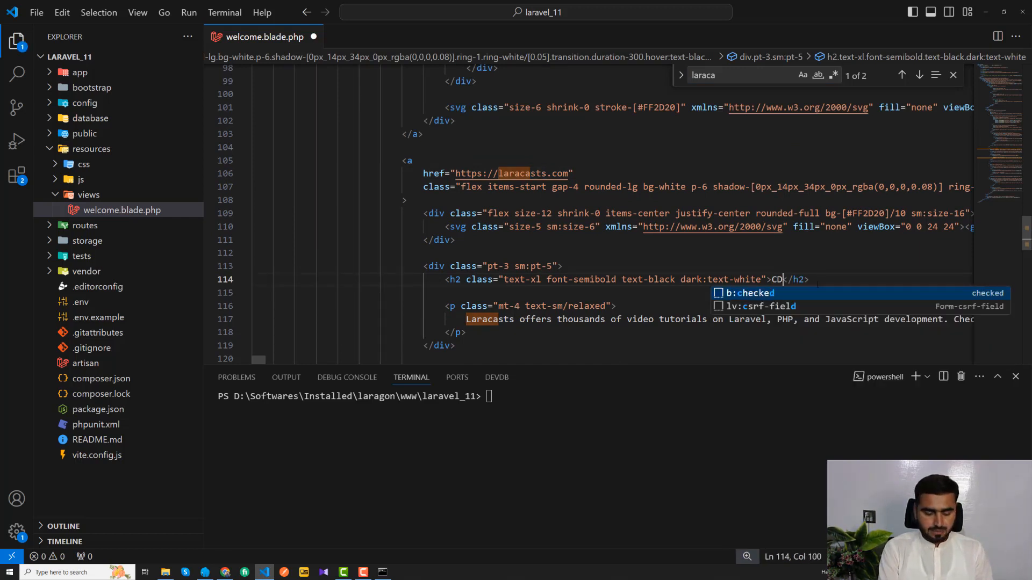
pyautogui.write('L')
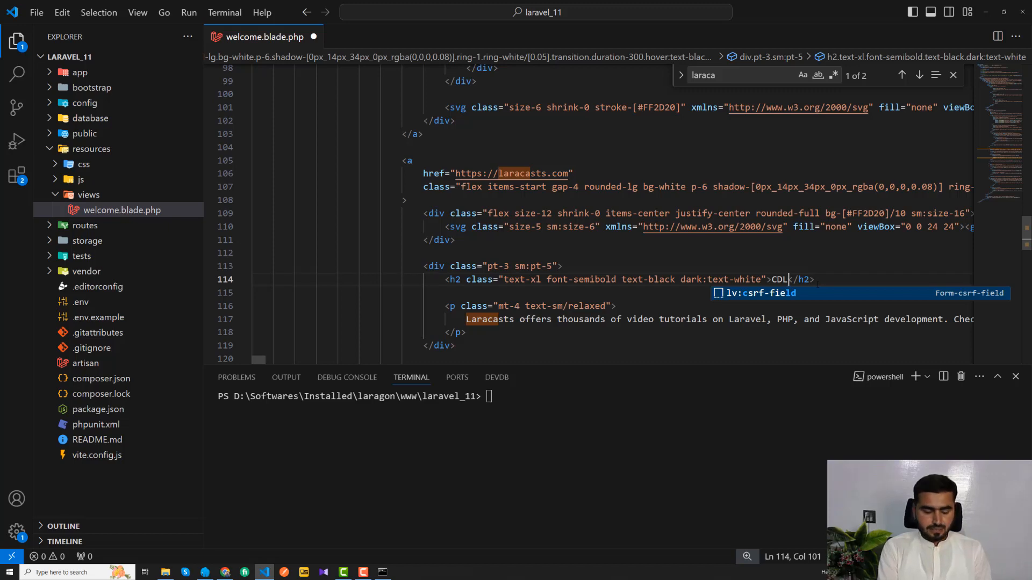
pyautogui.press('alt+tab')
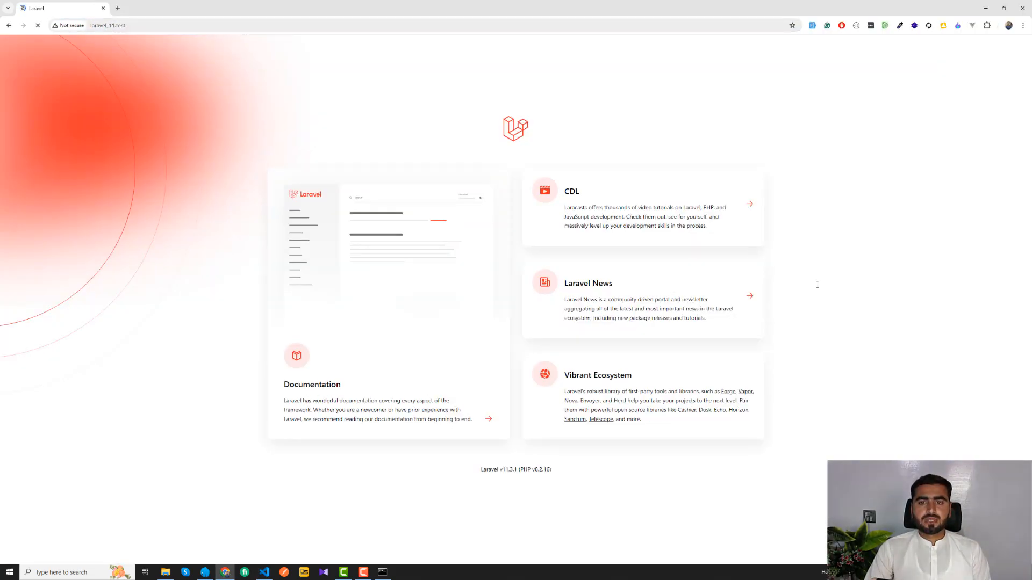
pyautogui.click(38, 25)
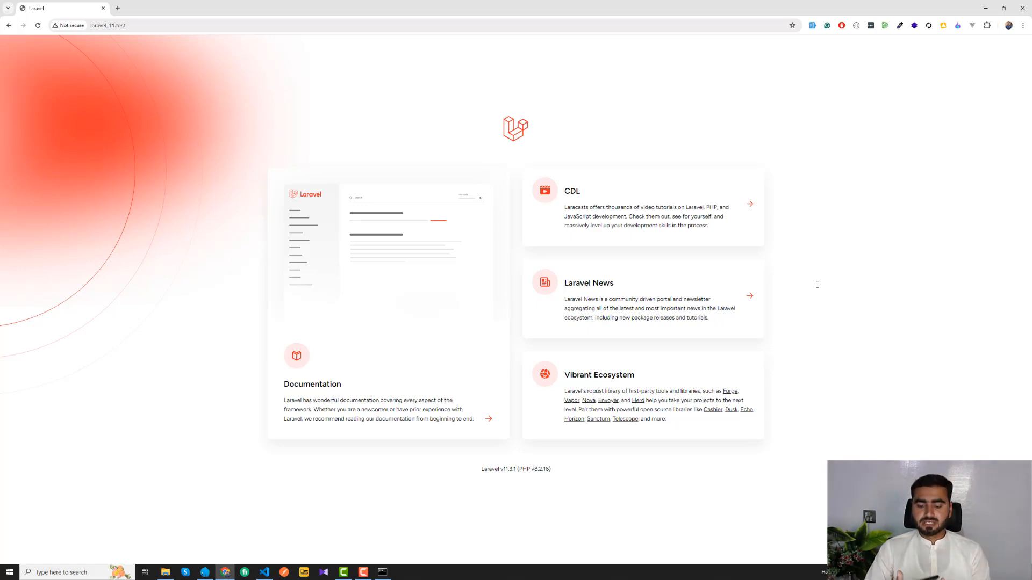